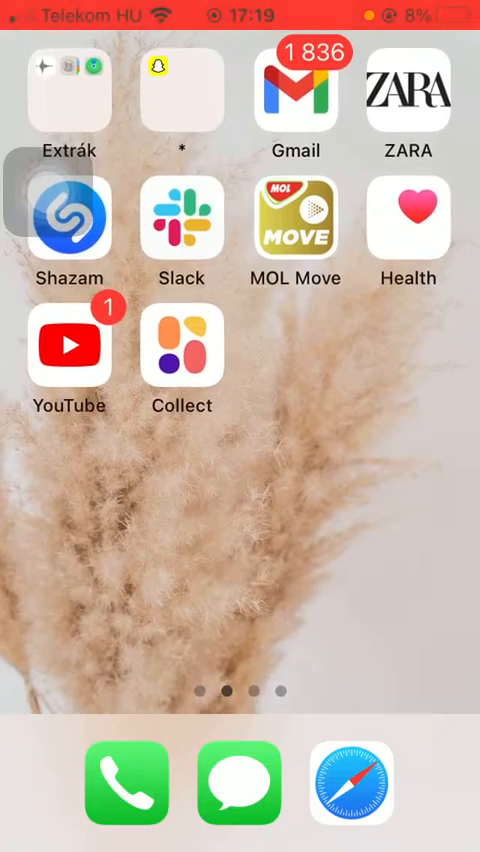
Launch Collect from the Home Screen into its All items collection.
left_click(182, 347)
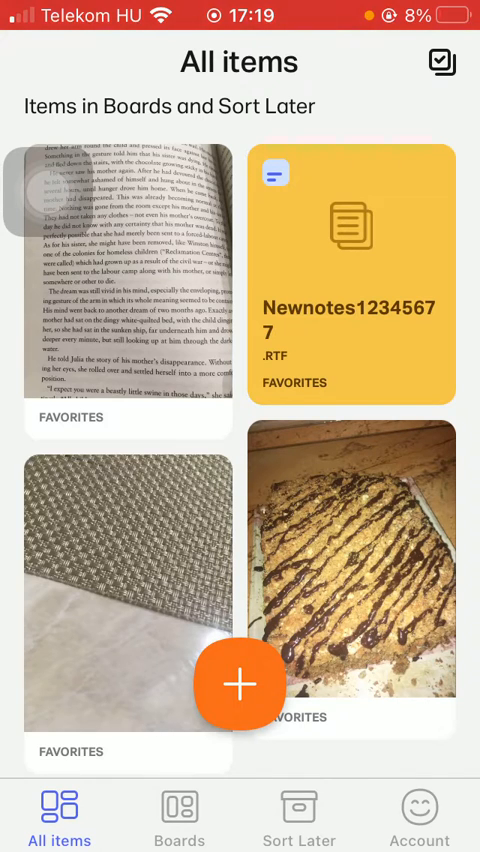
Go to Boards, dismiss the tip, and start sharing the Name123 board.
left_click(179, 815)
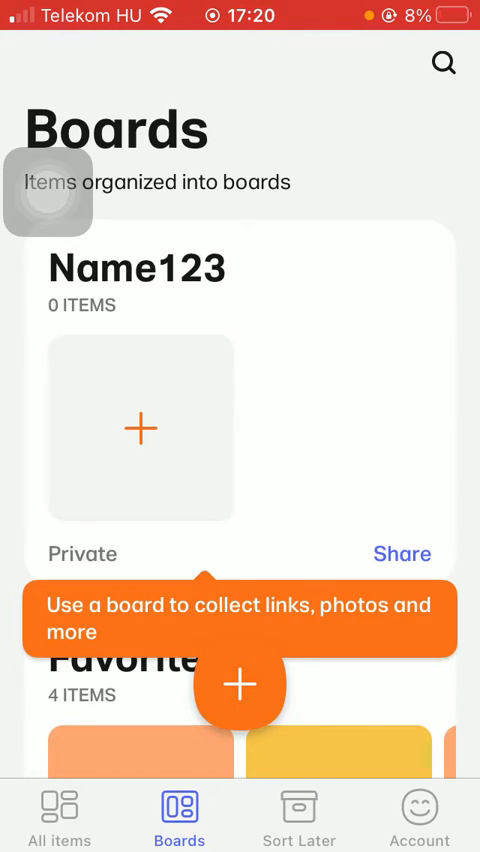
left_click(402, 553)
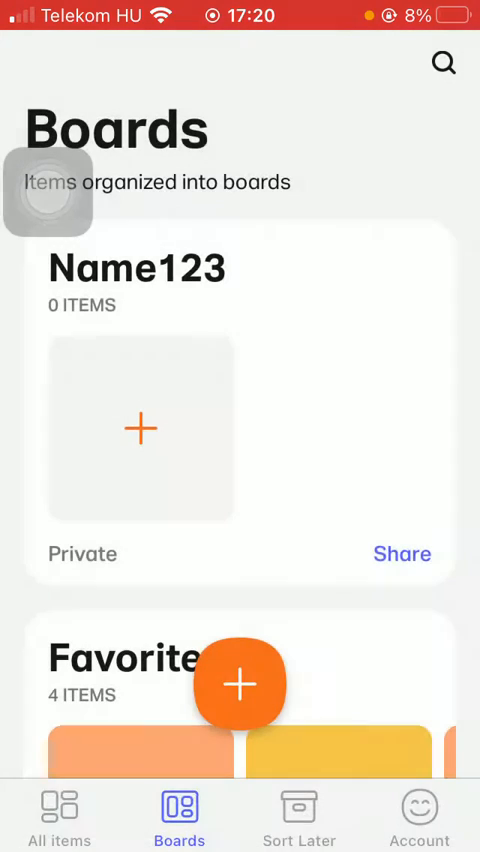
left_click(402, 554)
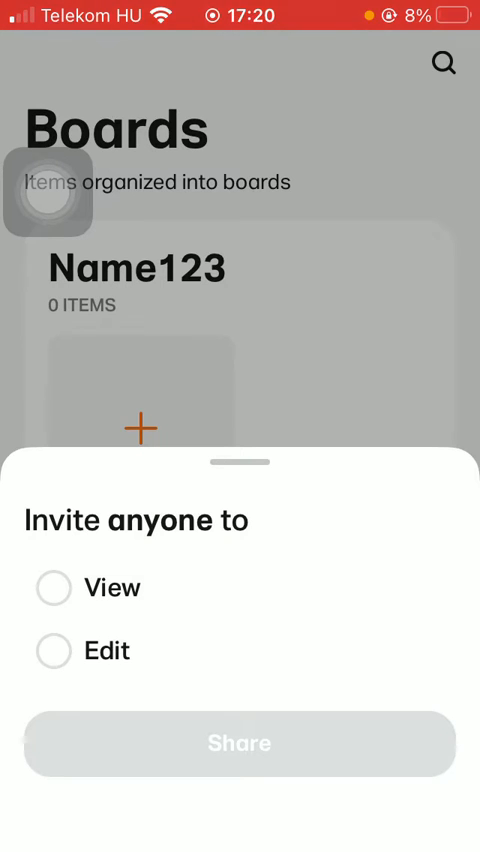
Choose Edit permission for the Name123 invite and share its link via the iOS share sheet.
left_click(53, 588)
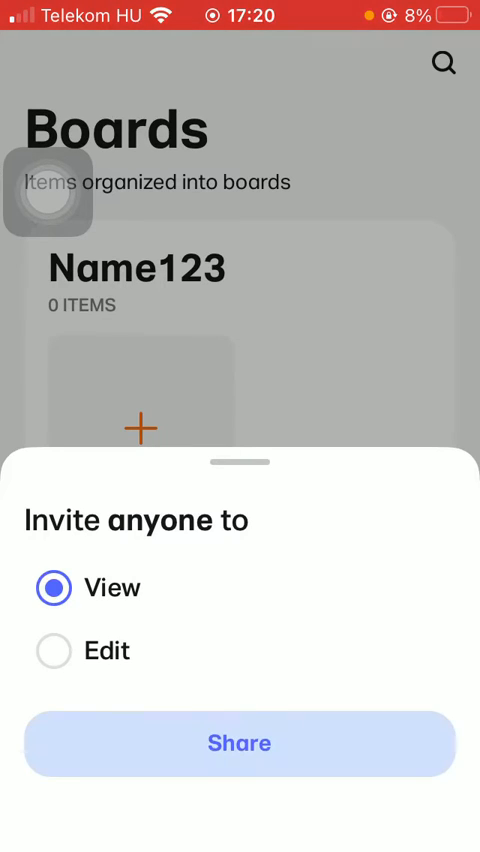
left_click(53, 650)
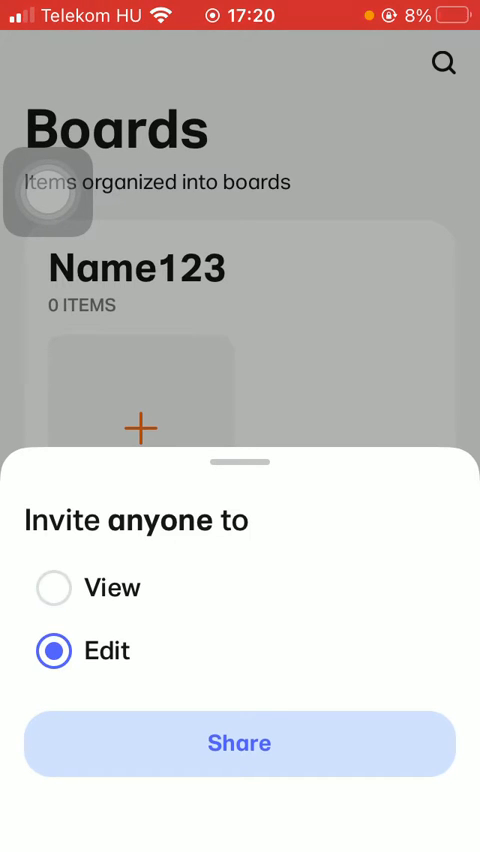
left_click(239, 743)
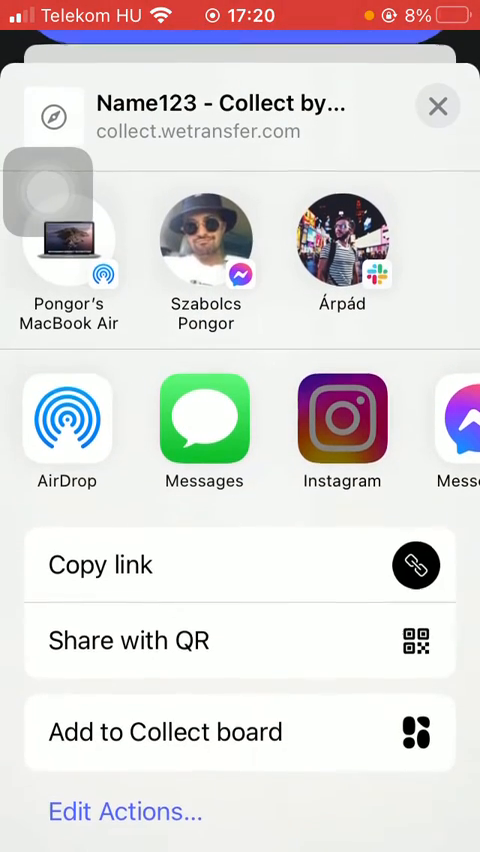
Browse the share sheet's app row, then dismiss it, leaving Name123 marked as shared.
scroll("left", 3)
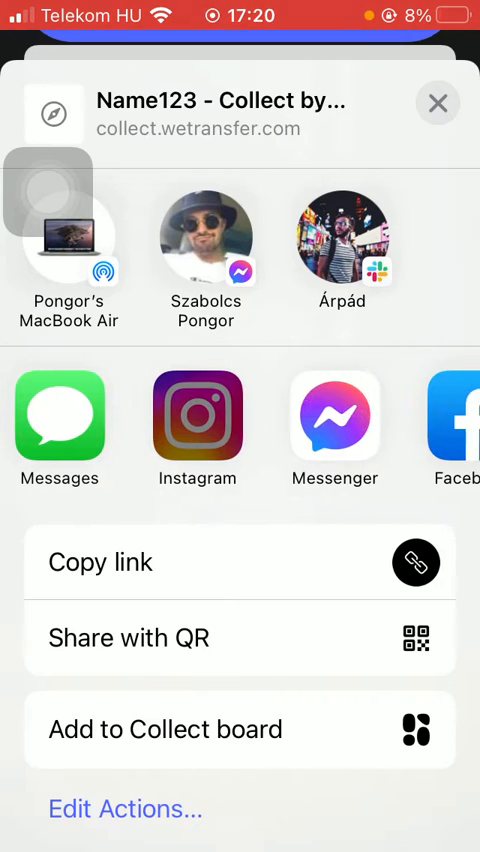
scroll("left", 3)
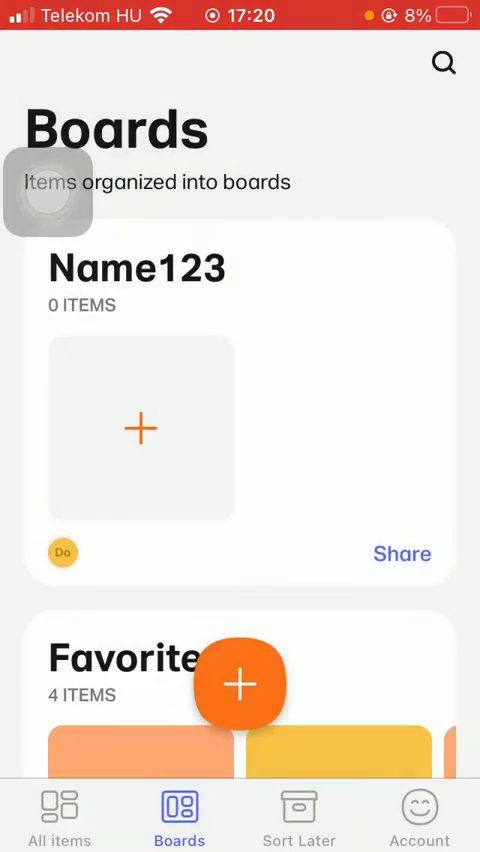
left_click(402, 553)
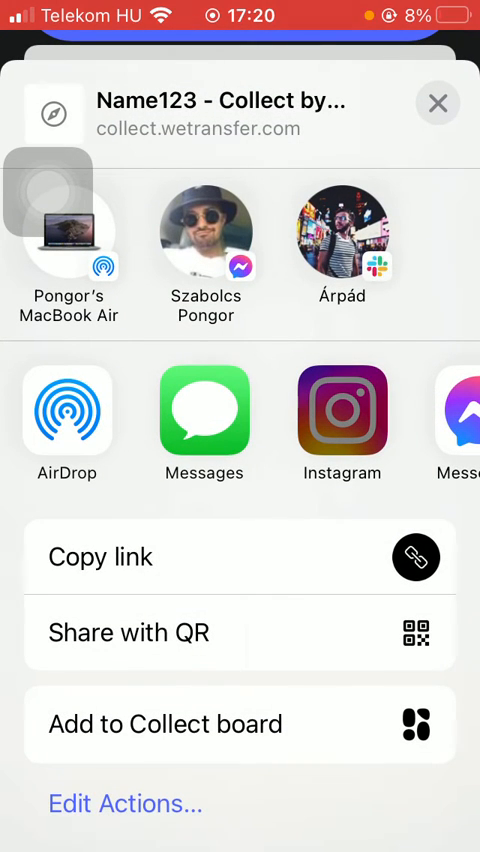
left_click(438, 103)
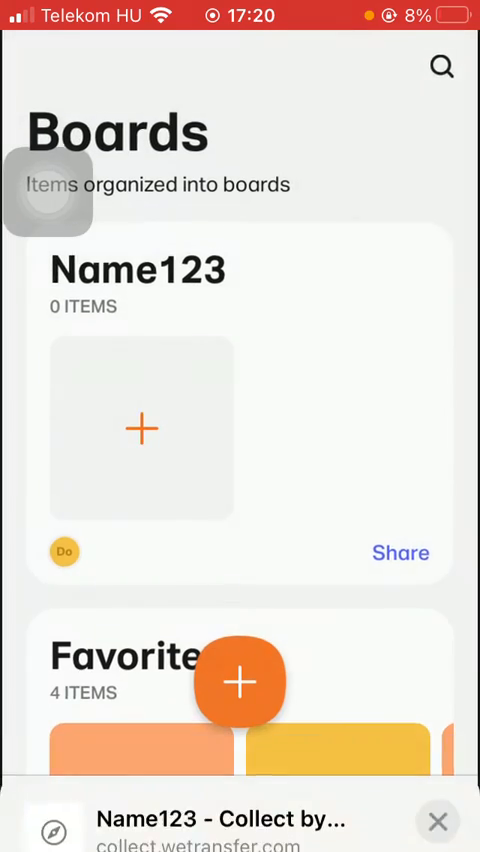